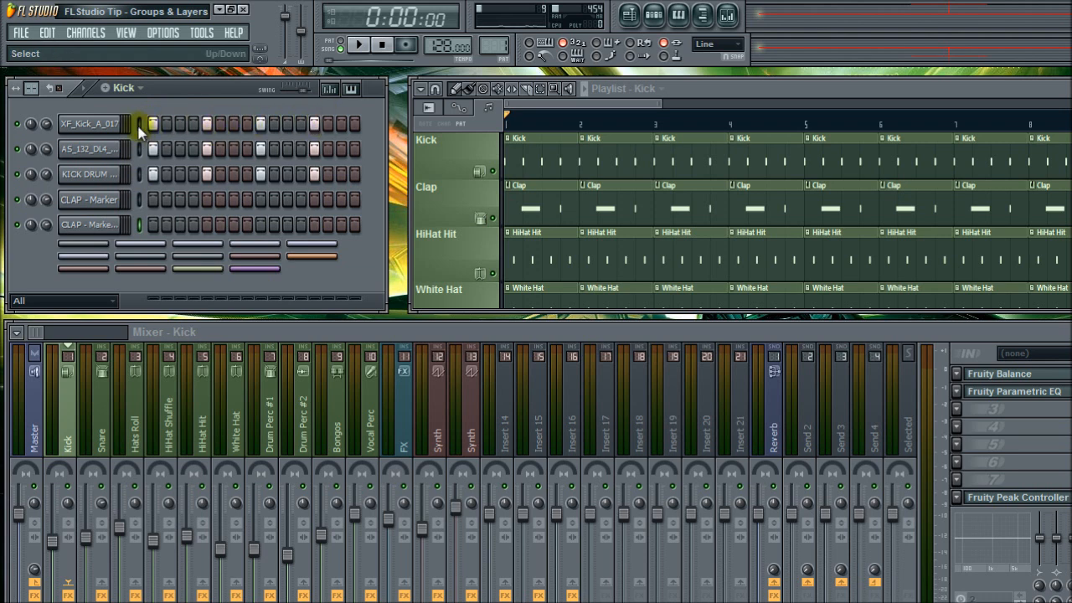
# Select all three kick sample channels in the Channel Rack.
pyautogui.click(175, 124)
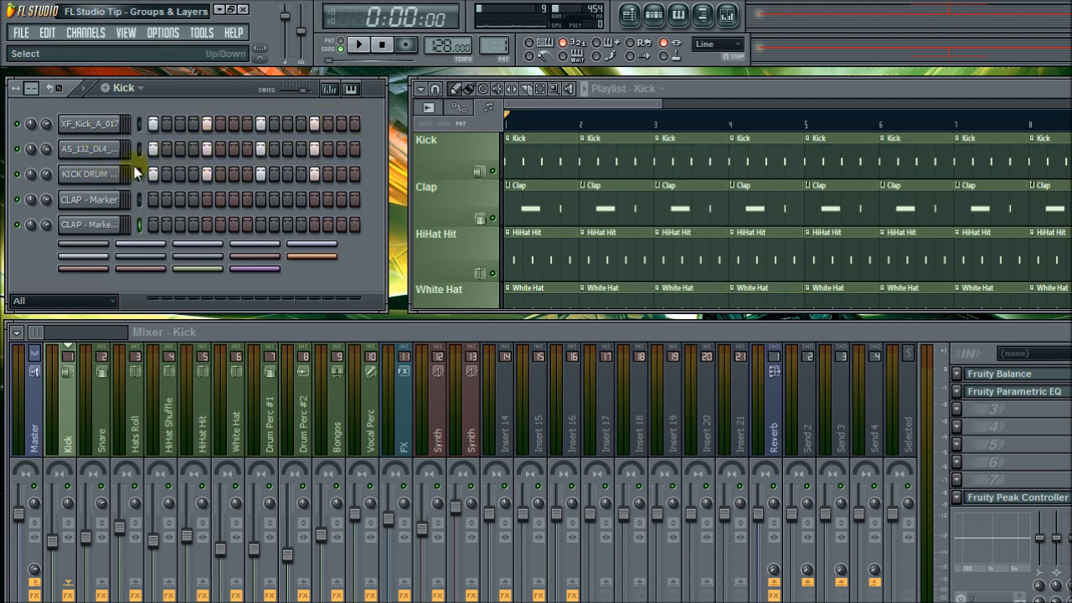
pyautogui.click(327, 124)
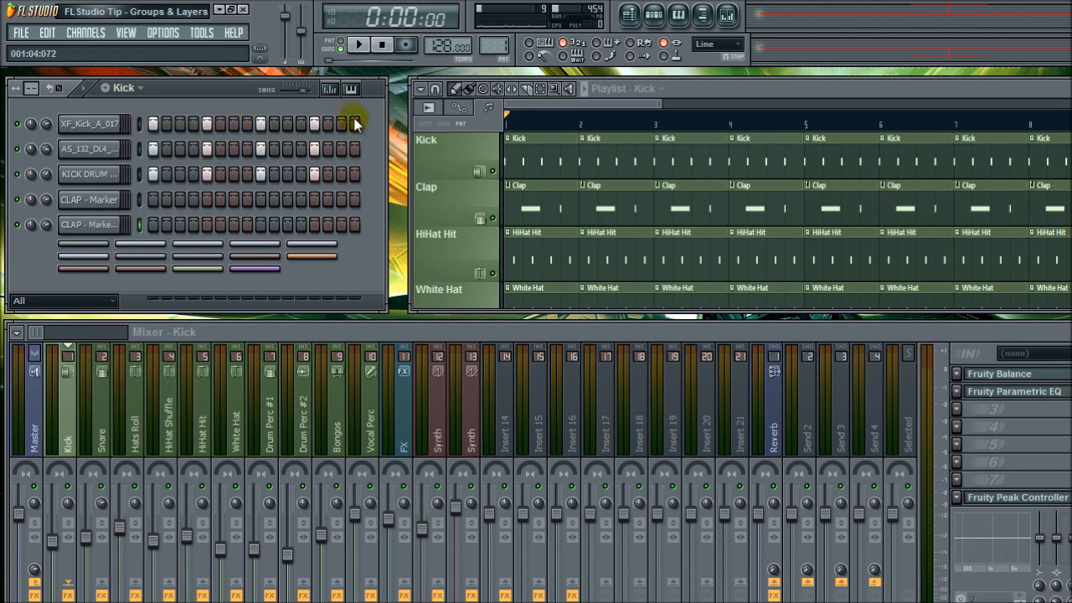
pyautogui.click(90, 124)
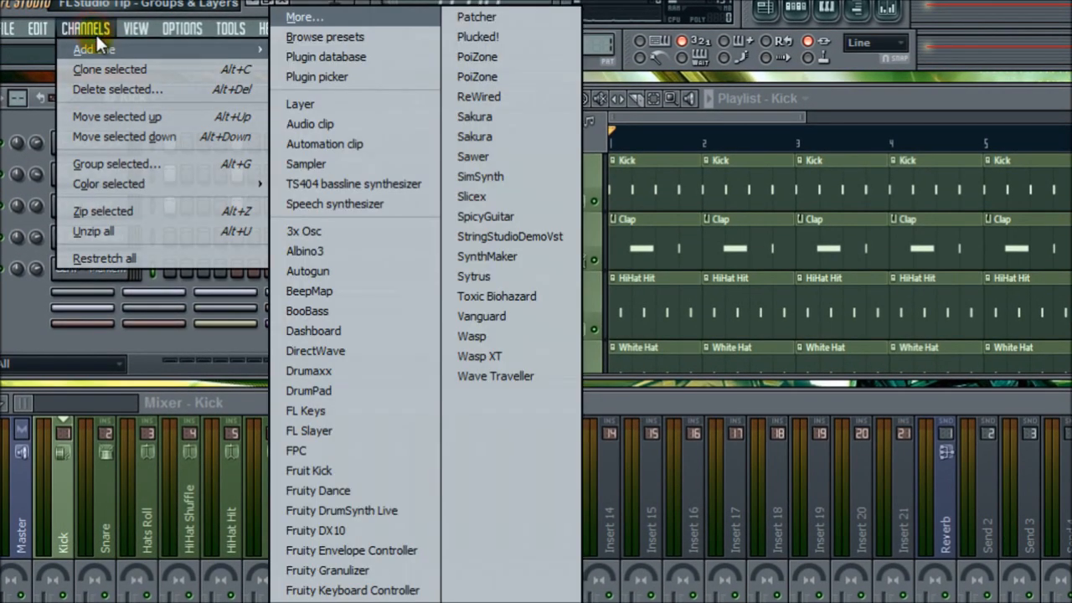
pyautogui.moveTo(352, 204)
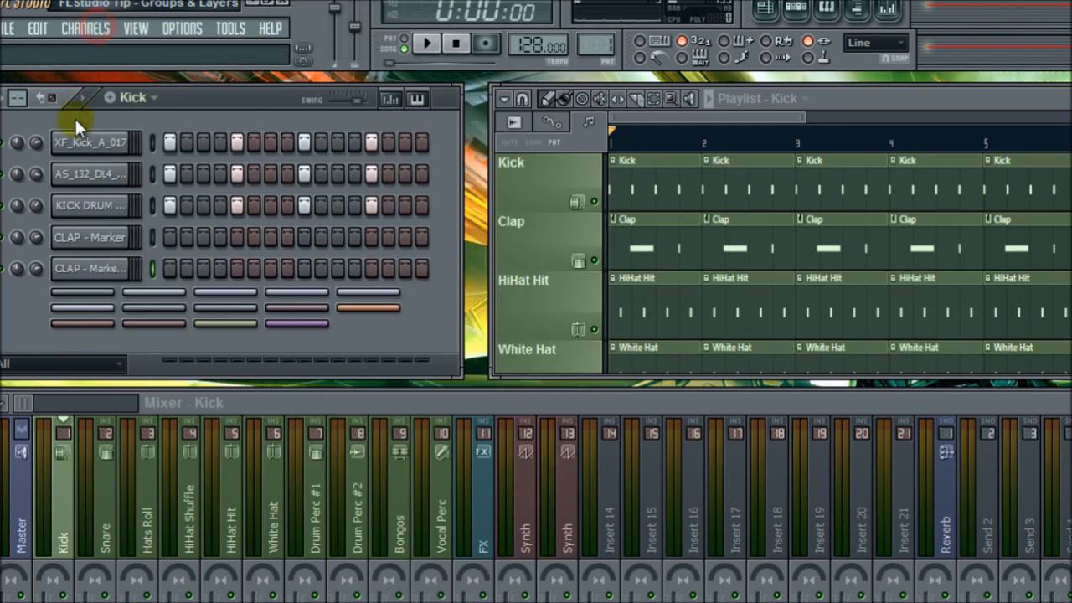
# Bring up the channel's Insert menu to add a Layer channel.
pyautogui.rightClick(90, 142)
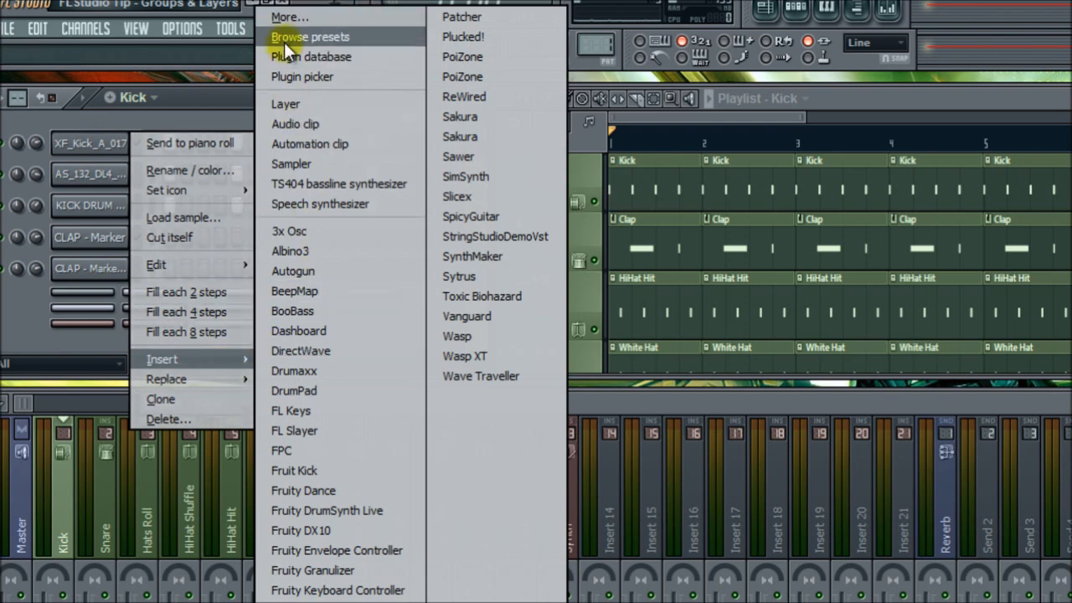
pyautogui.moveTo(294, 103)
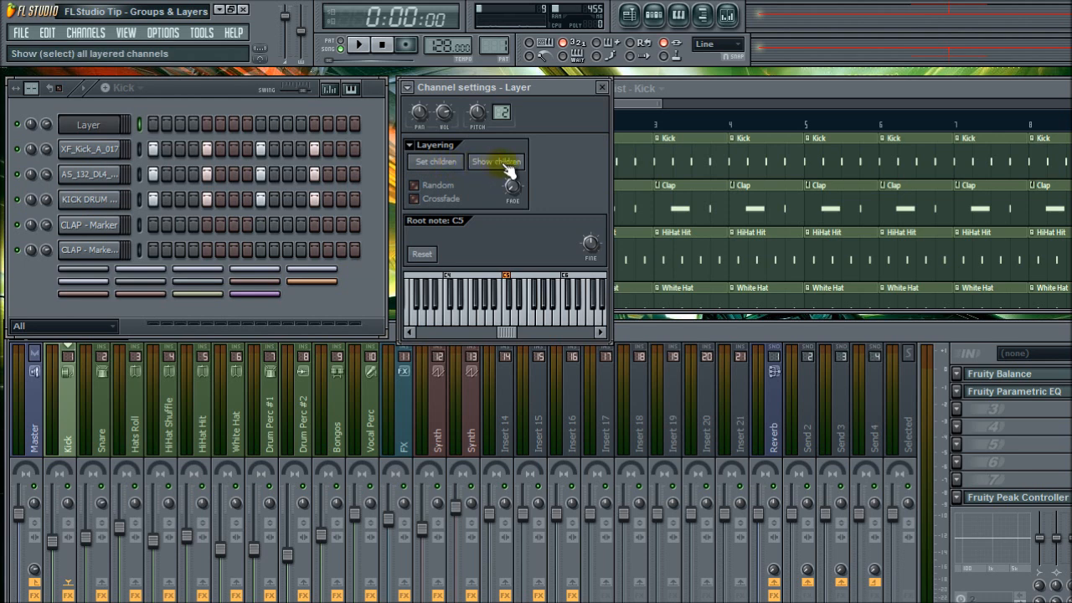
# Make the kicks the Layer's children and try the Crossfade option and its level knob.
pyautogui.click(90, 150)
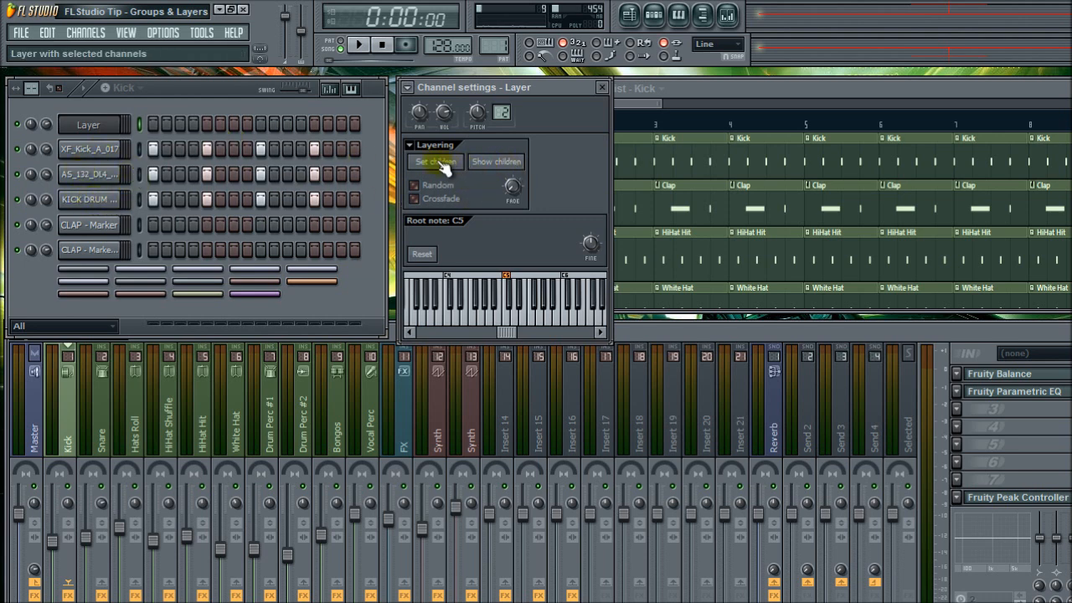
pyautogui.click(92, 147)
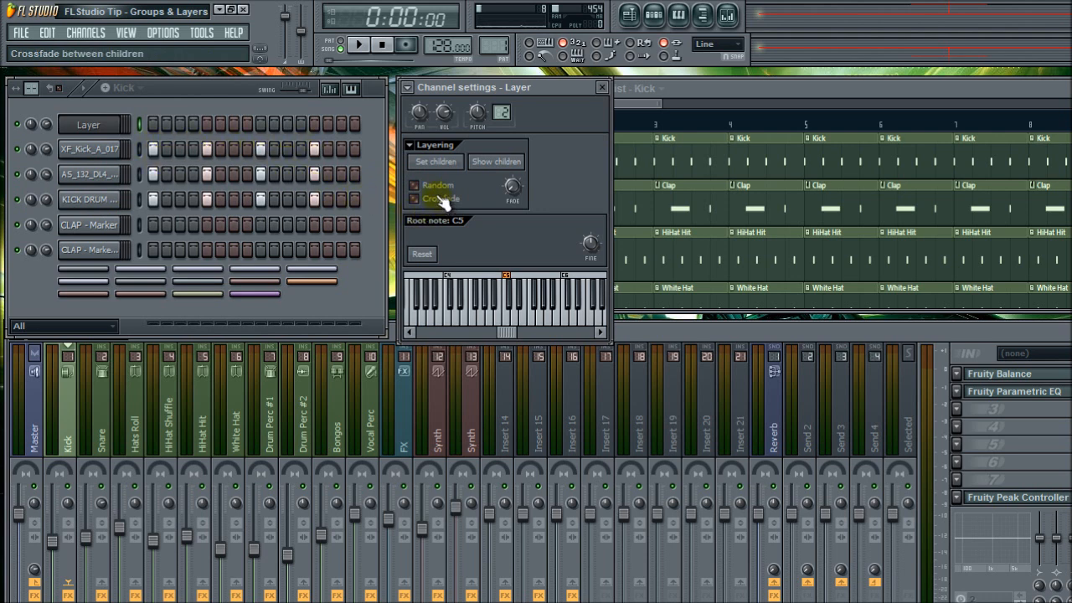
pyautogui.click(413, 198)
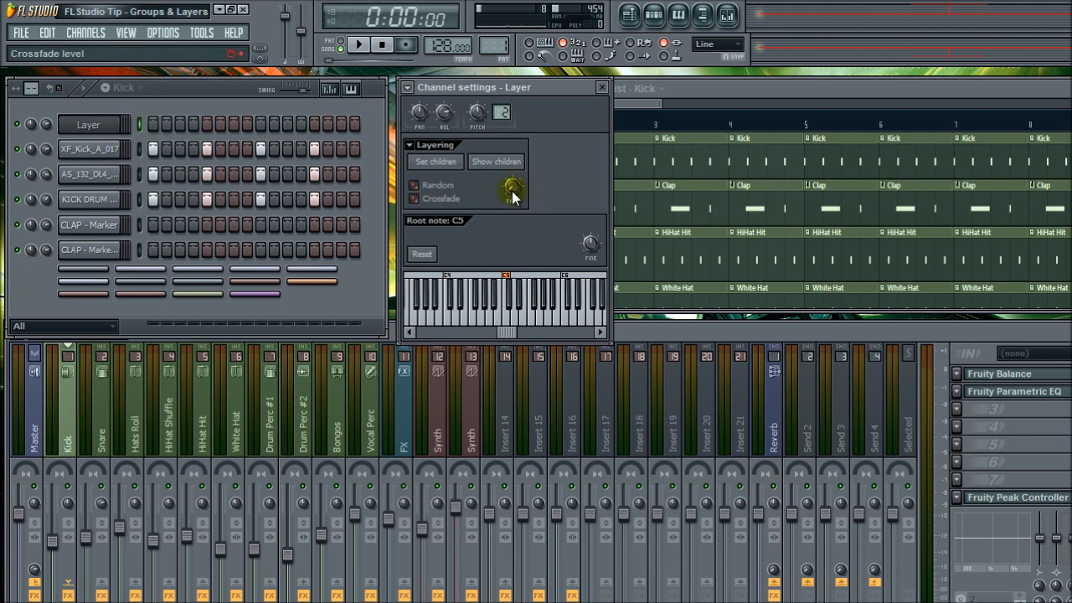
pyautogui.click(414, 198)
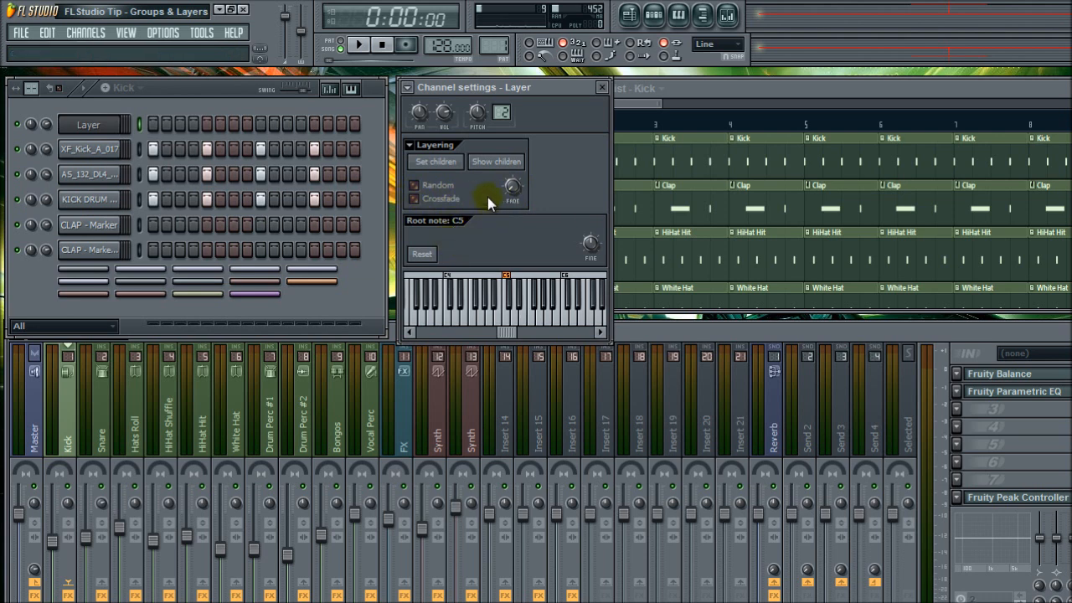
pyautogui.click(87, 199)
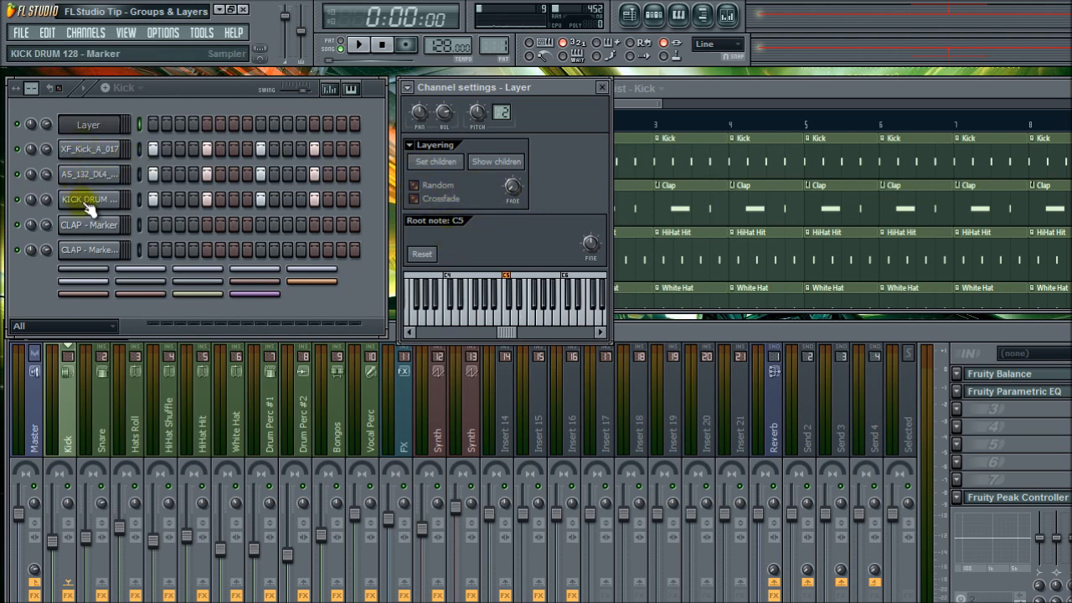
# Set the kicks as children again and send them to a new filter group named Kicks.
pyautogui.click(88, 124)
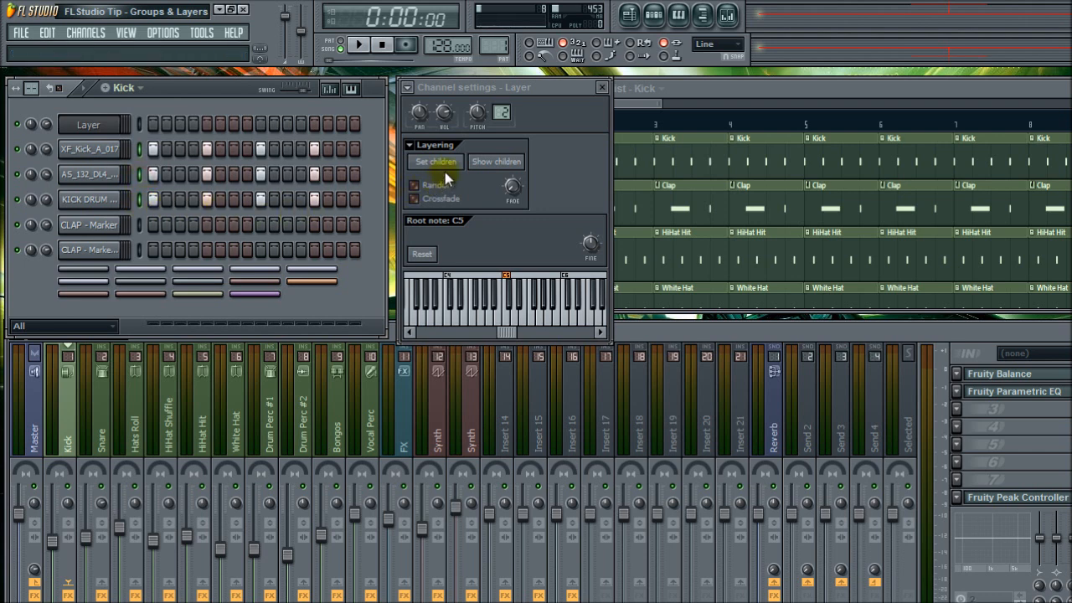
pyautogui.click(436, 161)
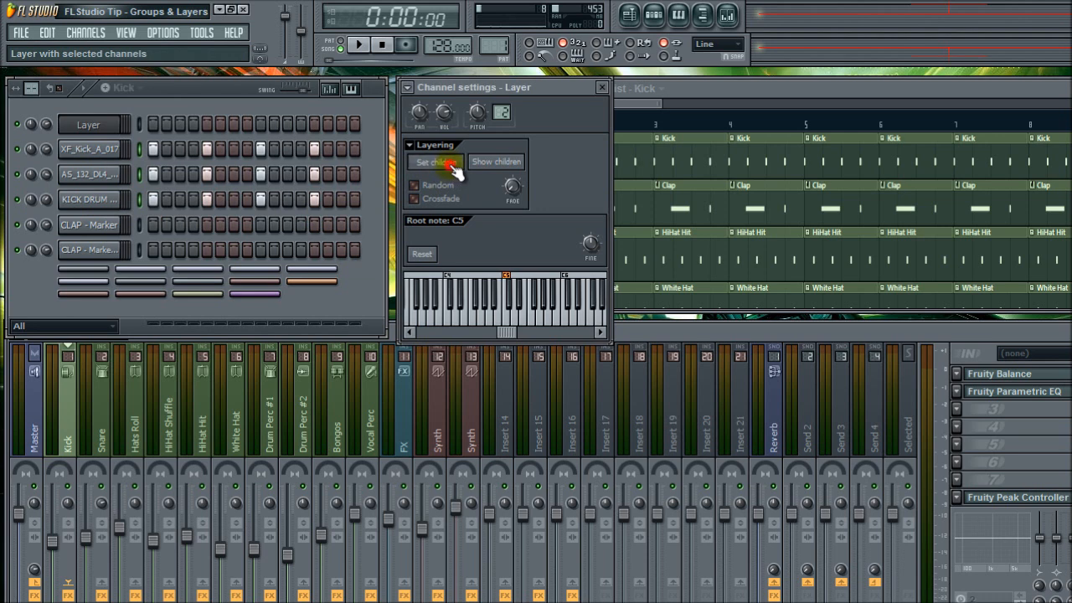
pyautogui.click(436, 161)
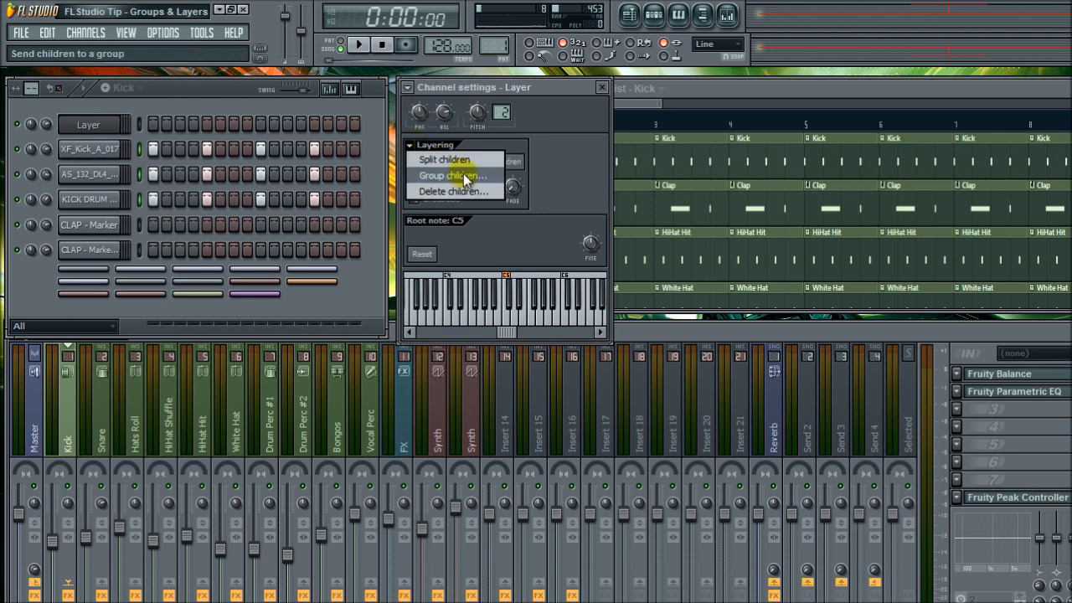
pyautogui.click(452, 176)
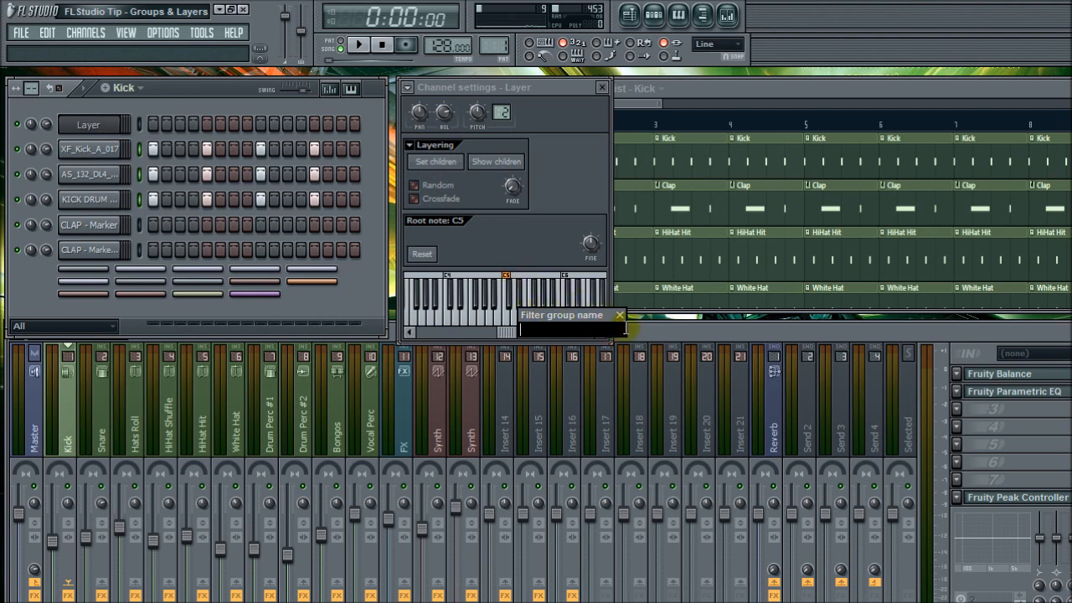
pyautogui.write('Kic')
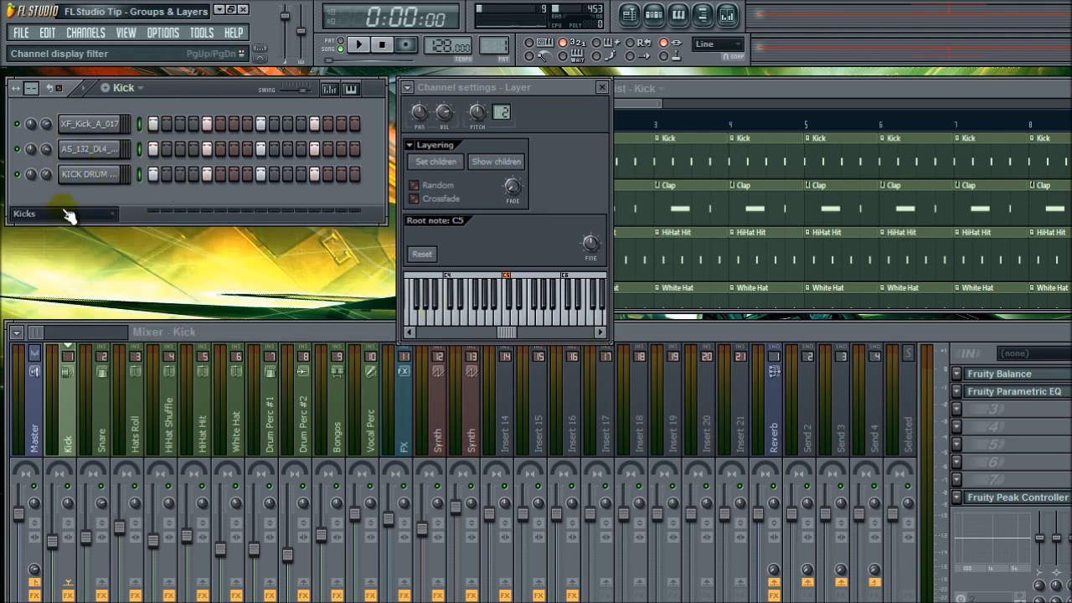
# Switch the Channel Rack display filter from Kicks back to All.
pyautogui.click(64, 214)
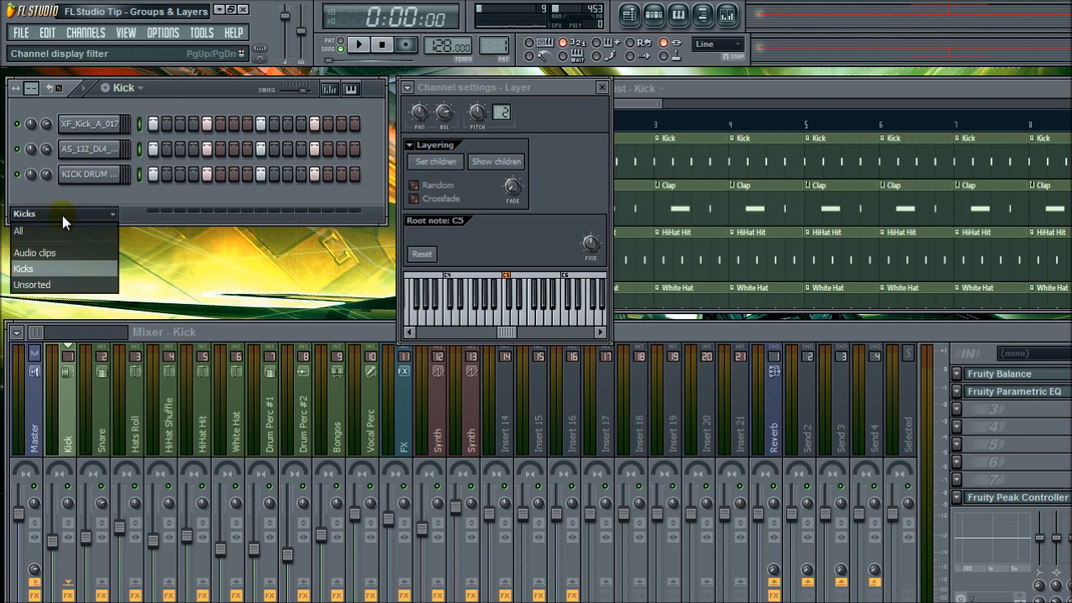
pyautogui.click(19, 231)
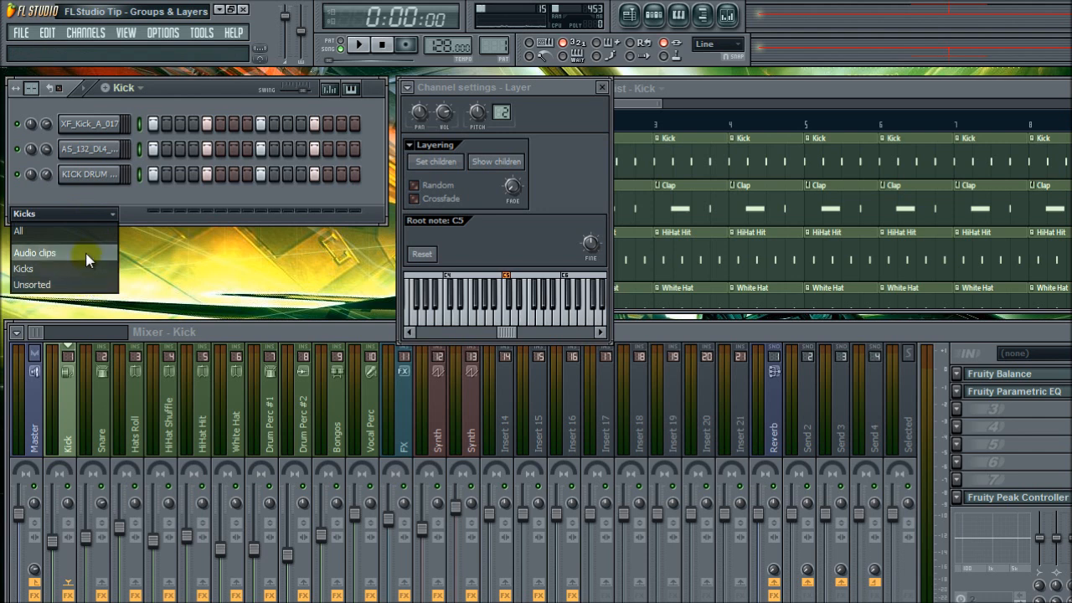
pyautogui.moveTo(80, 285)
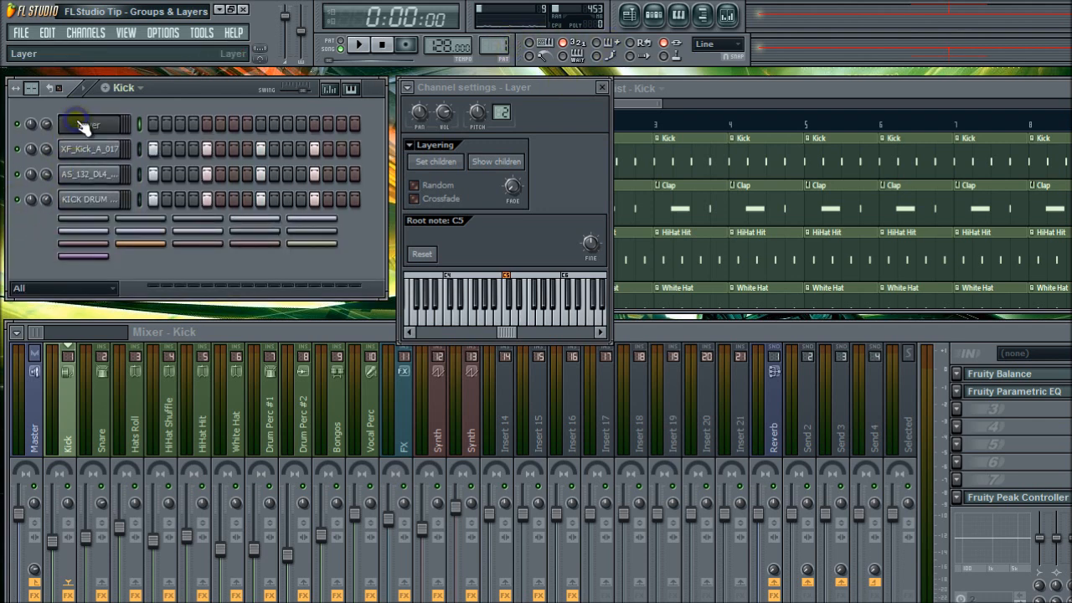
# Put a hit on the Layer's first step and audition it in pattern mode.
pyautogui.click(154, 124)
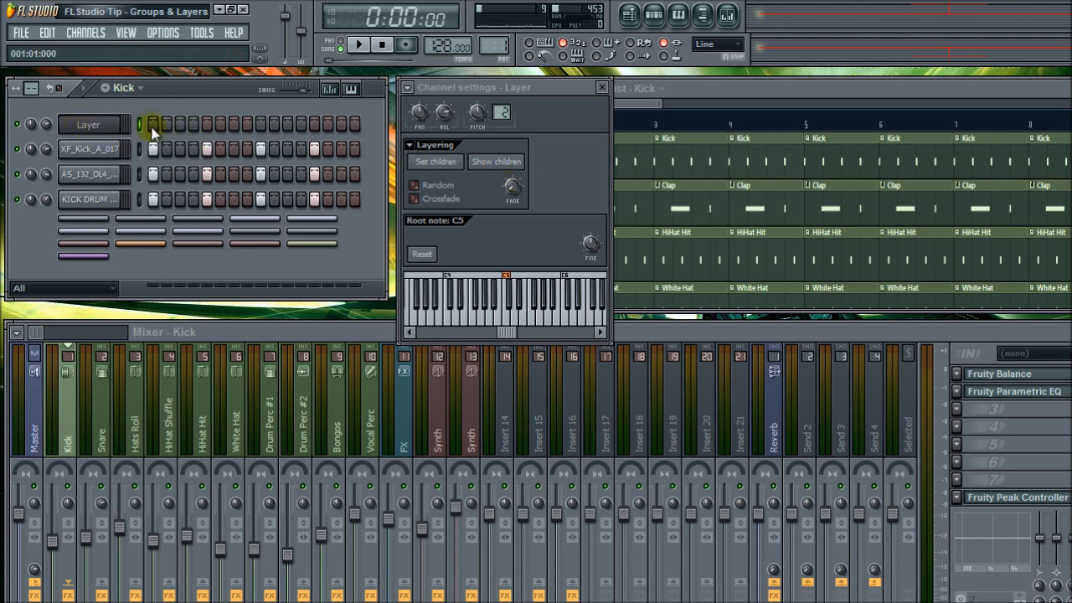
pyautogui.click(260, 124)
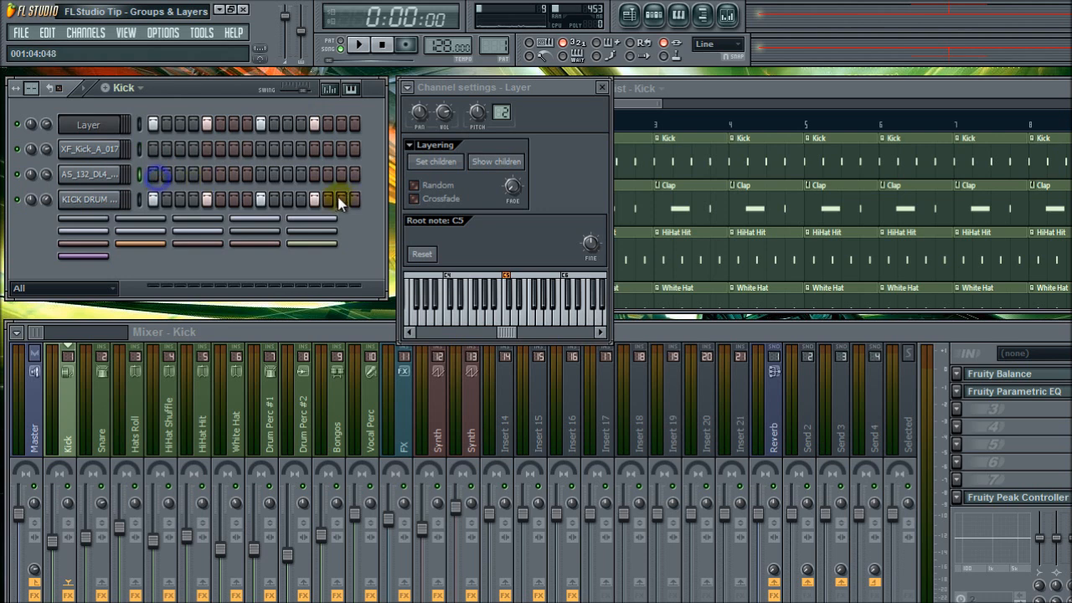
pyautogui.click(343, 44)
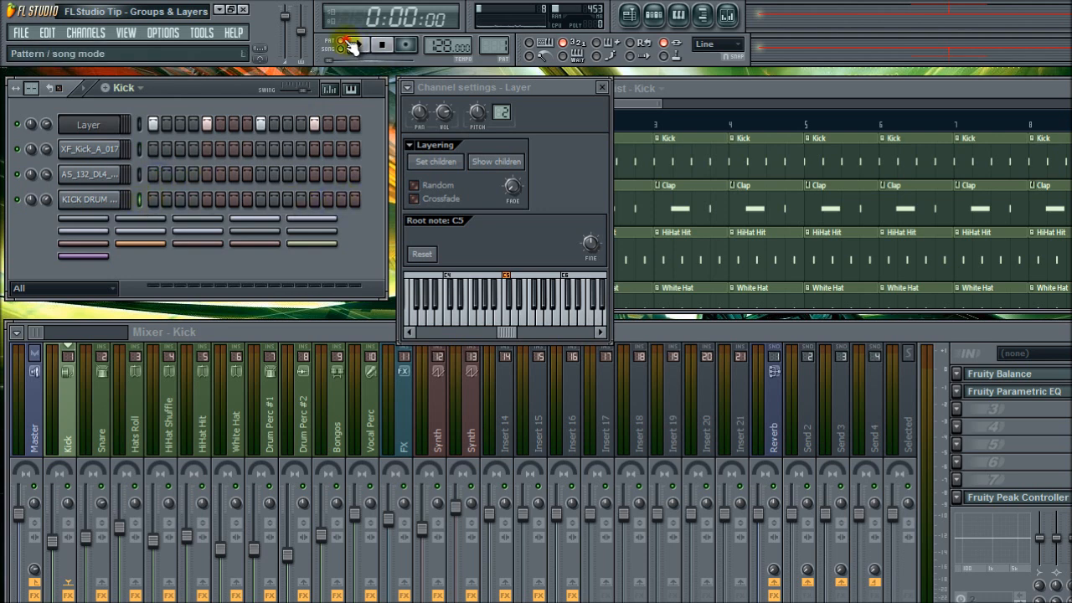
pyautogui.click(359, 44)
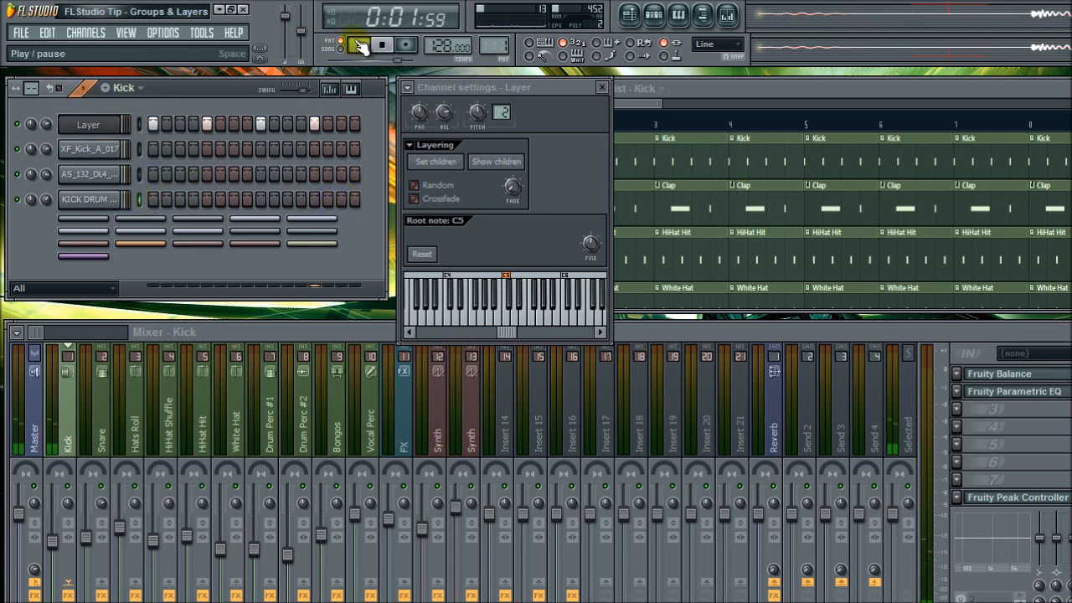
pyautogui.click(358, 43)
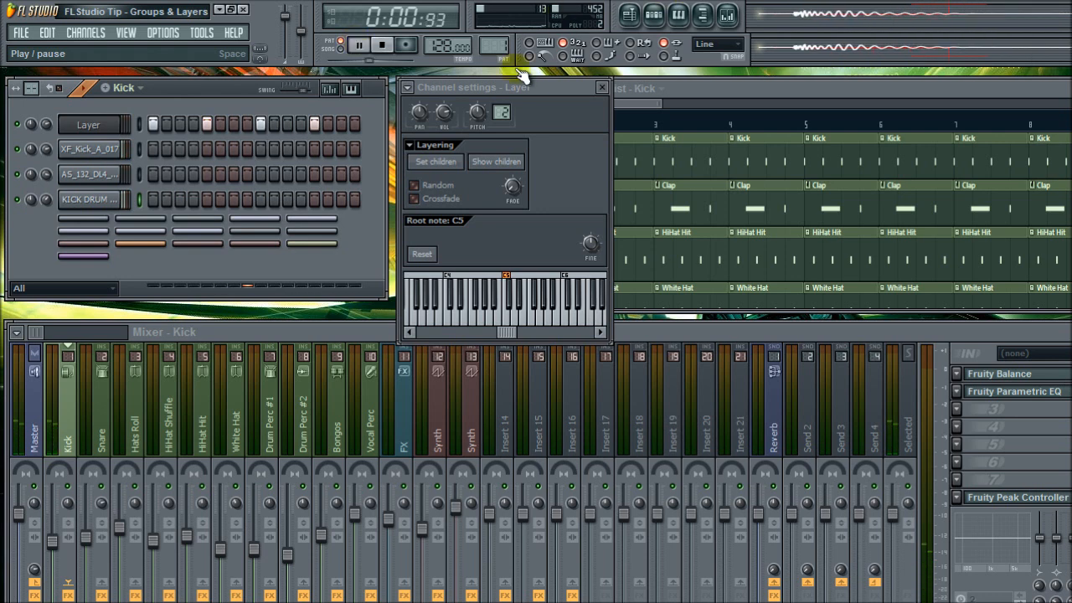
pyautogui.click(64, 288)
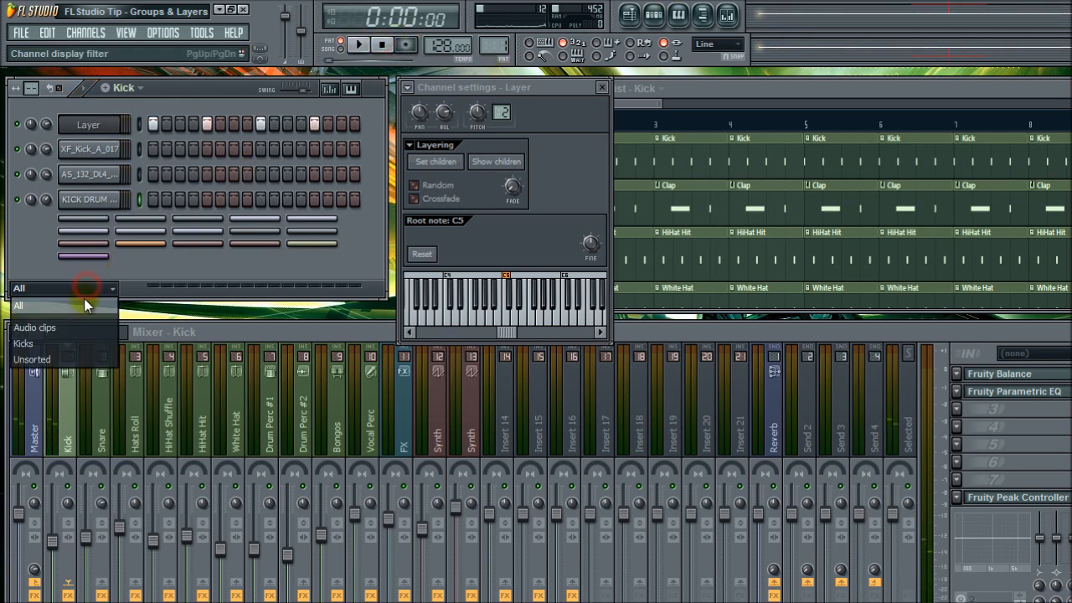
# Show only the Unsorted channels and audition the Layer's pattern.
pyautogui.click(30, 358)
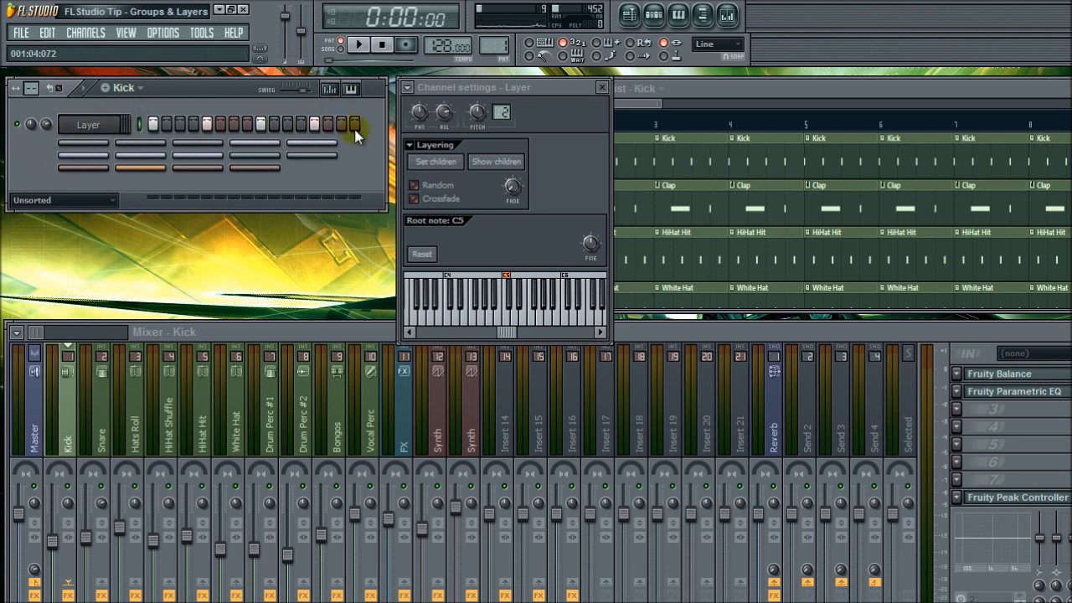
pyautogui.click(358, 43)
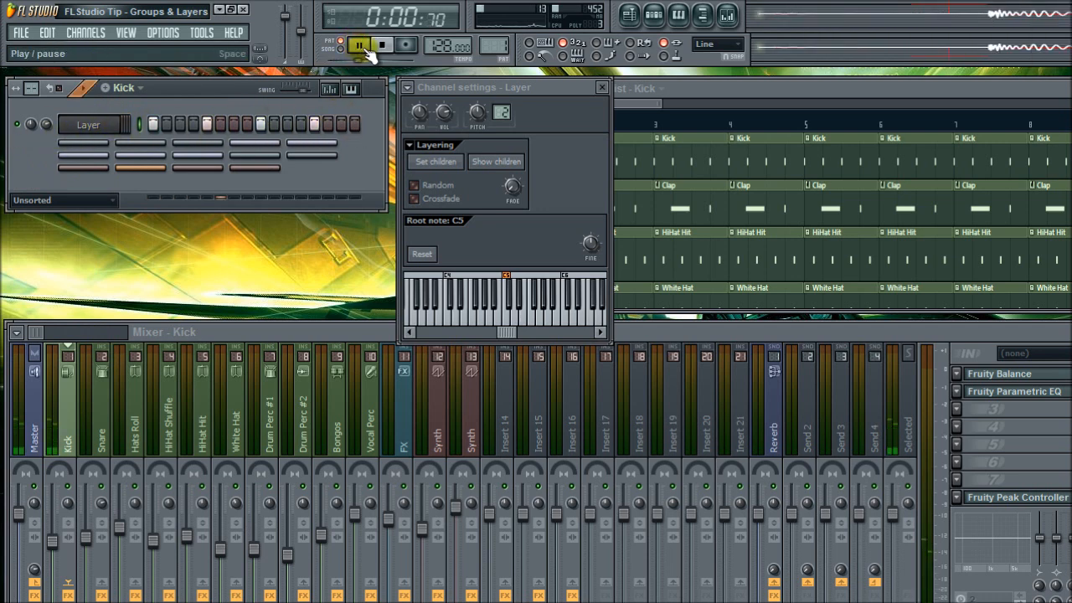
pyautogui.click(382, 43)
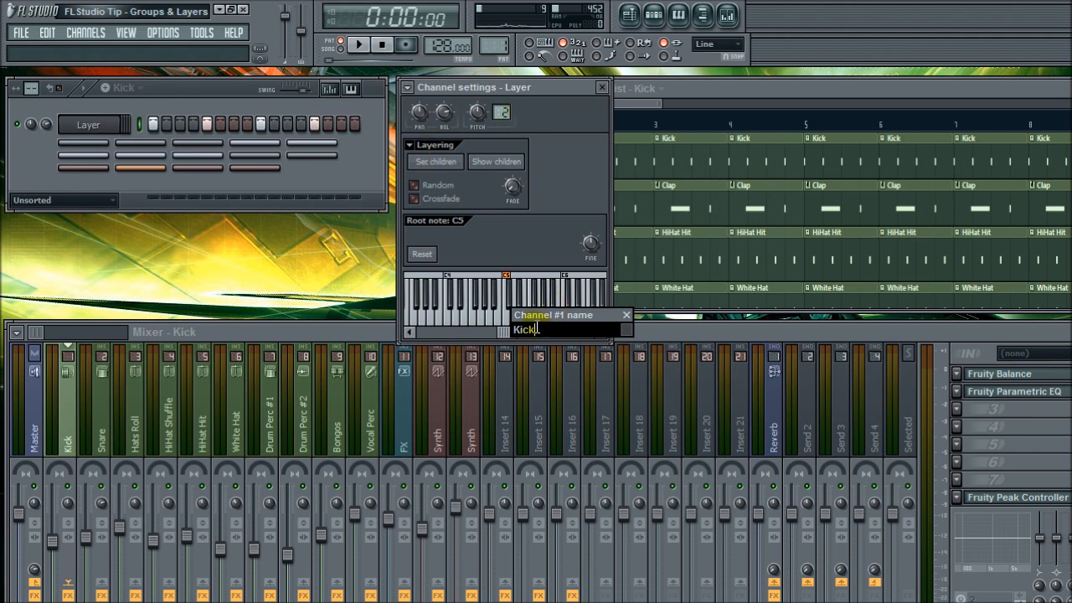
pyautogui.moveTo(656, 149)
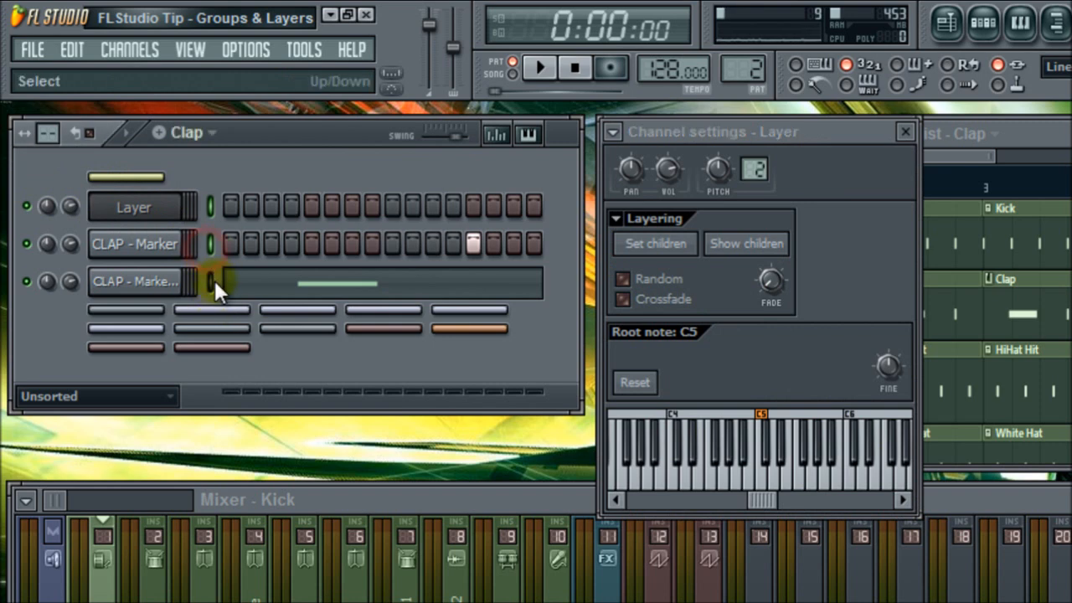
# Group the two clap samples into a new filter group named Claps and display it.
pyautogui.click(655, 243)
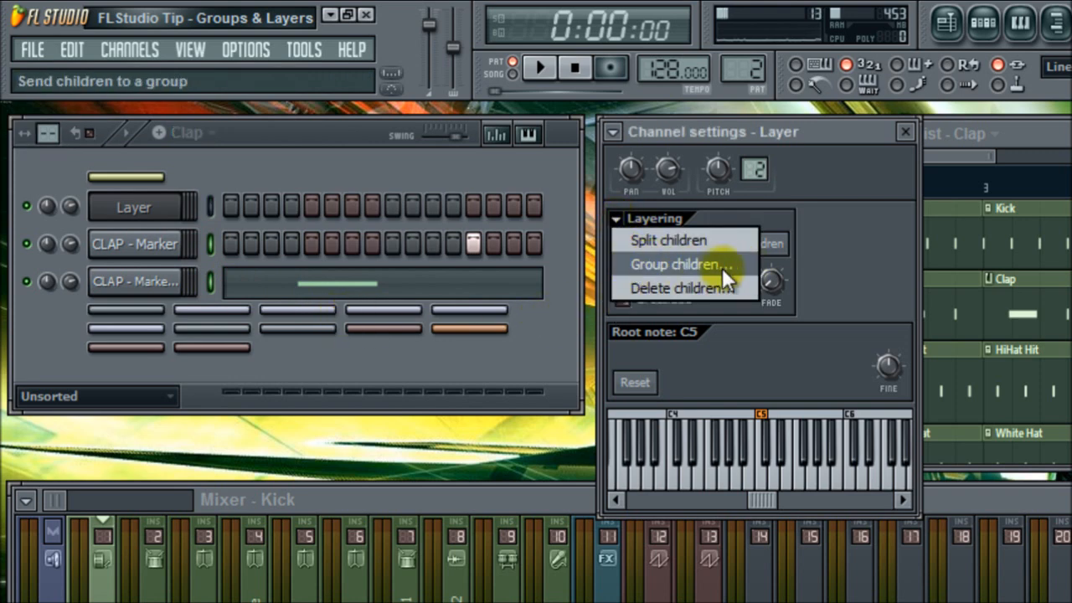
pyautogui.click(680, 265)
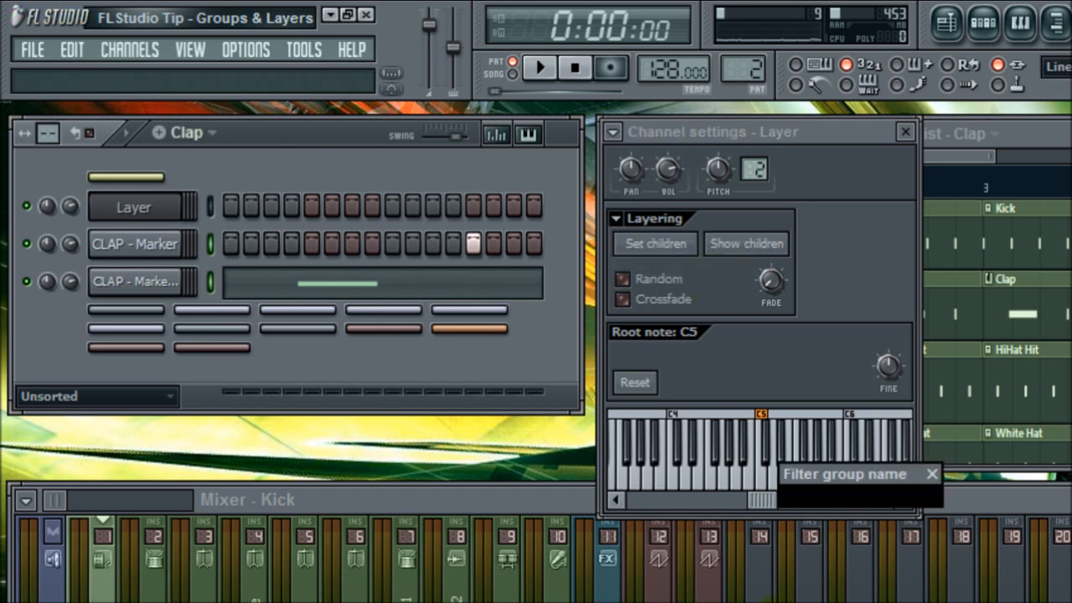
pyautogui.write('C')
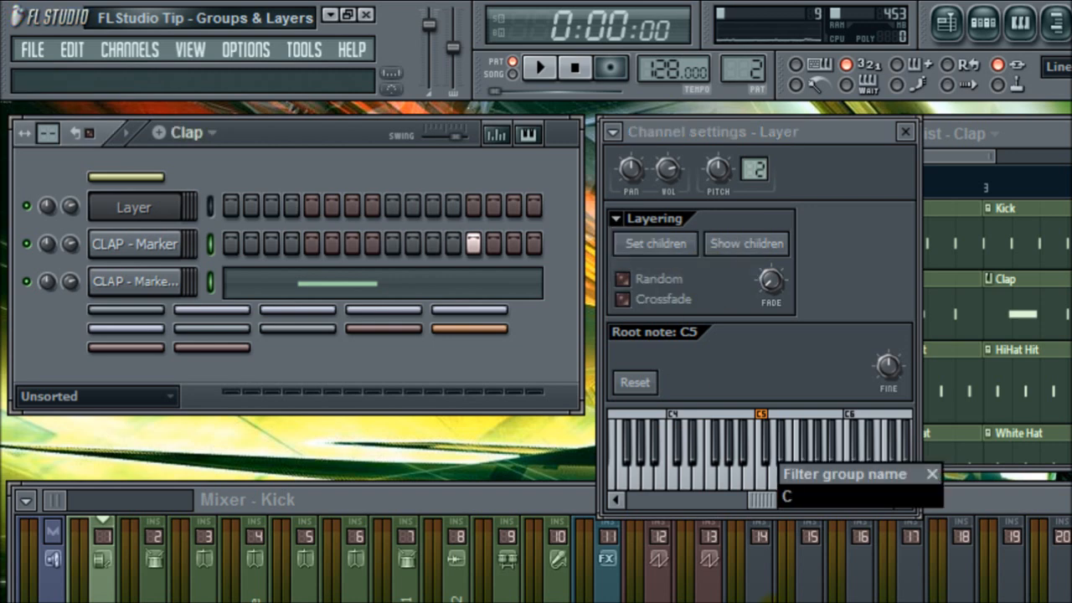
pyautogui.write('laps')
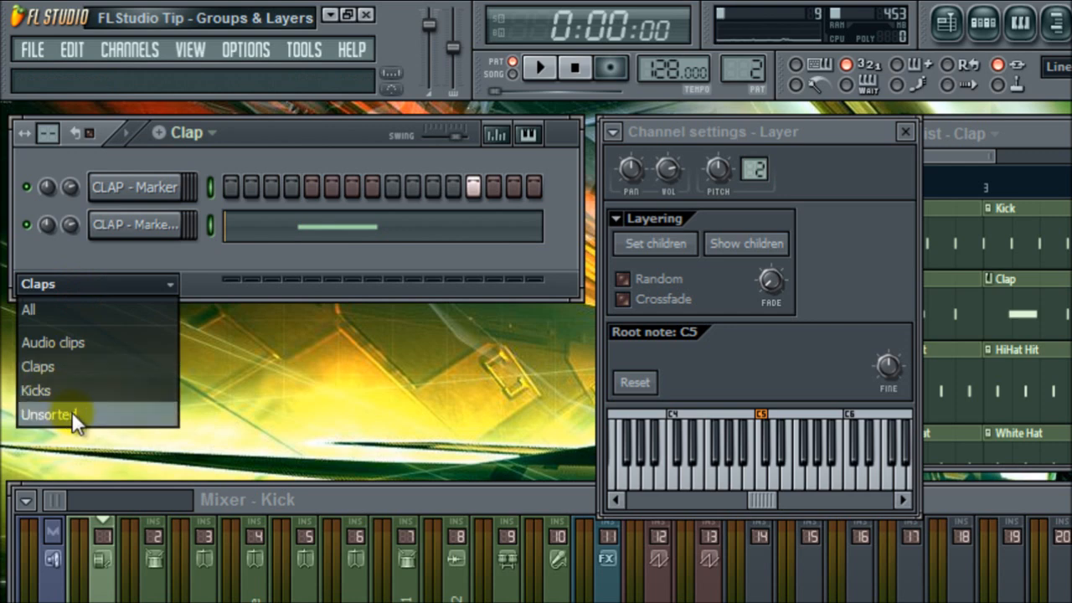
pyautogui.click(52, 413)
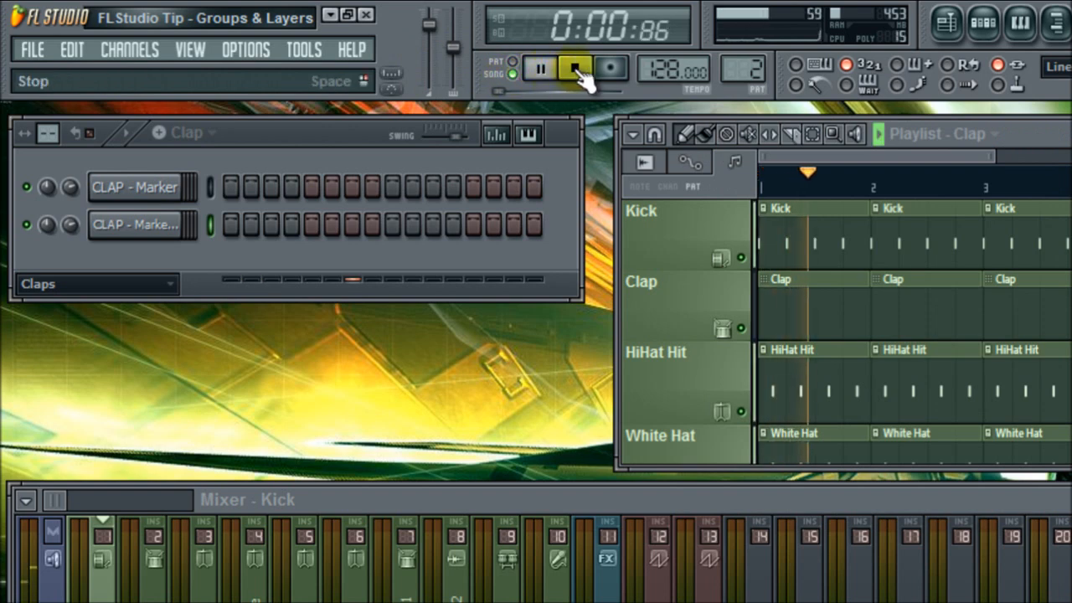
# Stop playback, then view the Unsorted group and the Kicks group.
pyautogui.click(576, 69)
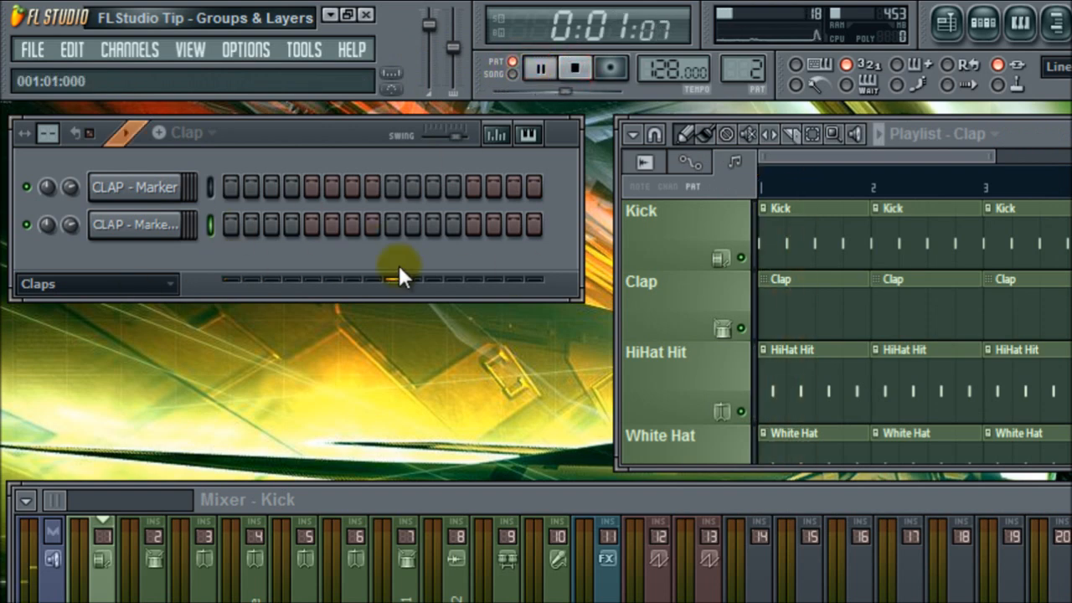
pyautogui.click(97, 283)
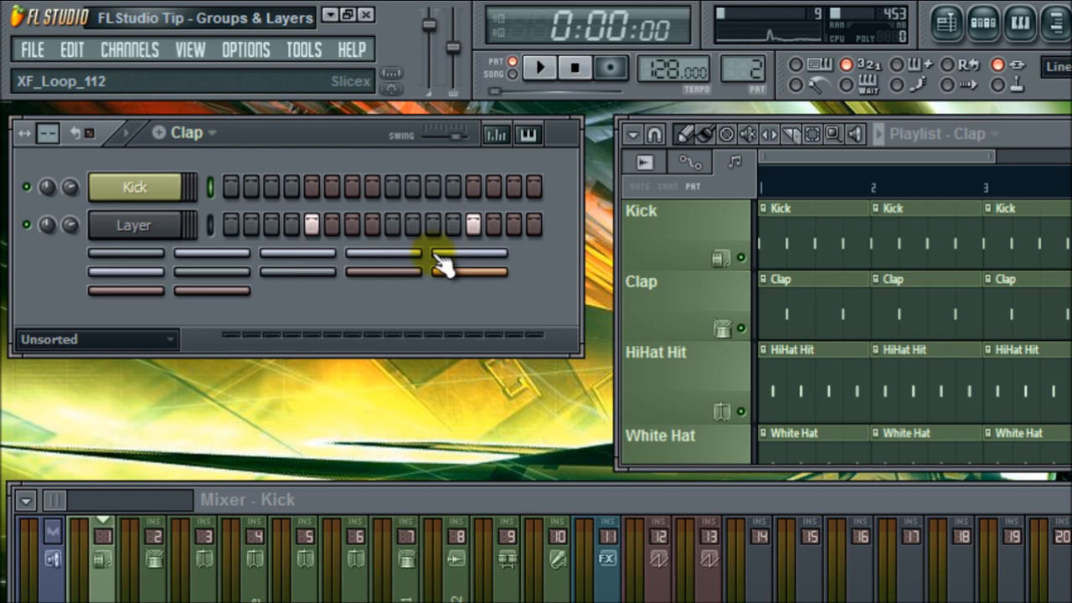
pyautogui.click(98, 339)
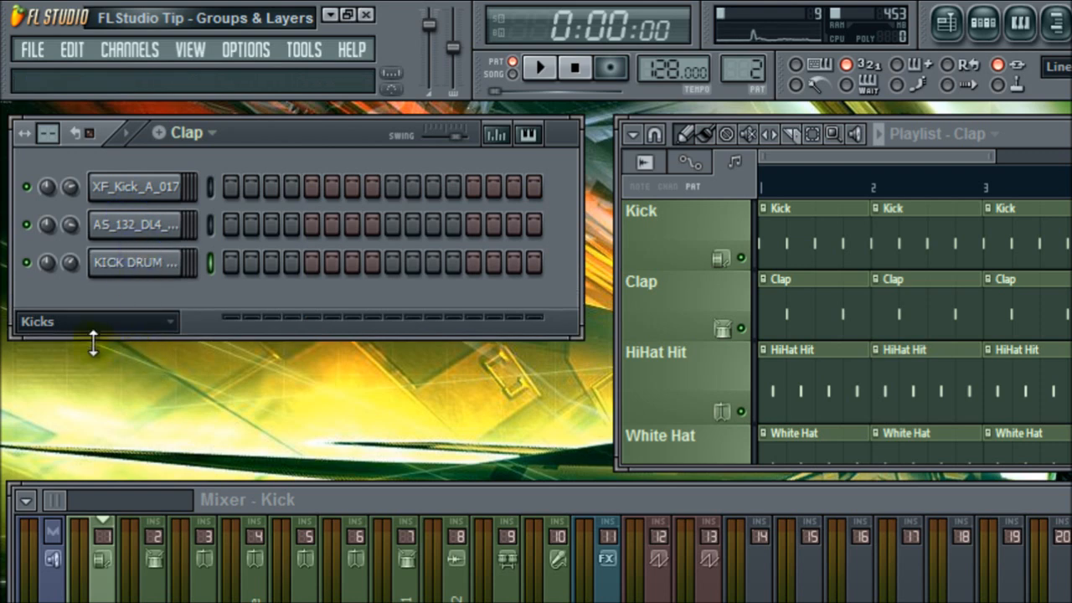
# Delete the Kicks filter group and confirm, leaving all seven channels listed.
pyautogui.click(93, 322)
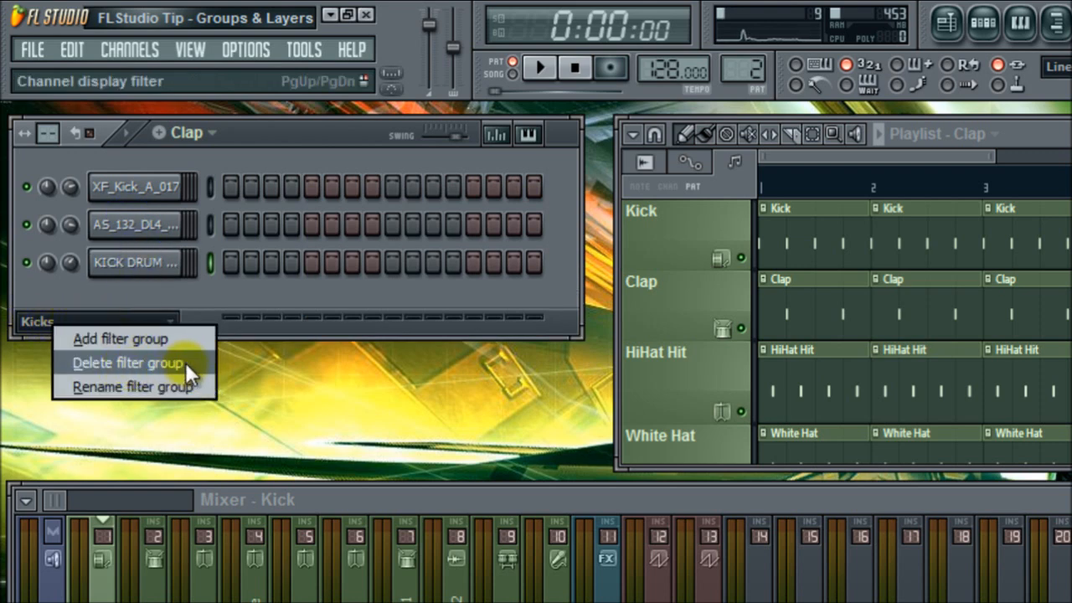
pyautogui.moveTo(197, 393)
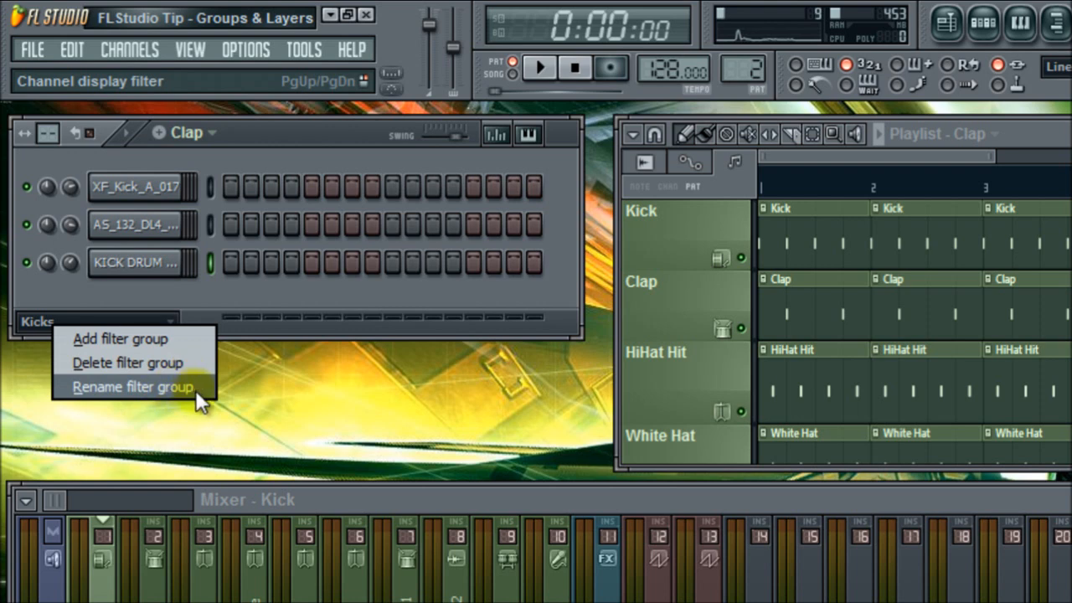
pyautogui.click(128, 362)
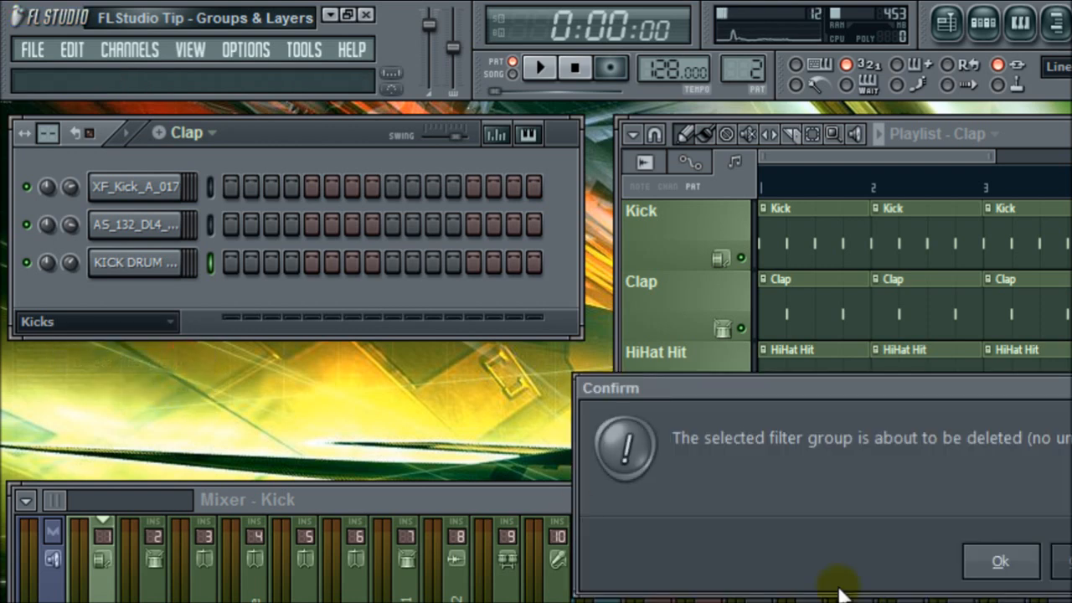
pyautogui.click(999, 560)
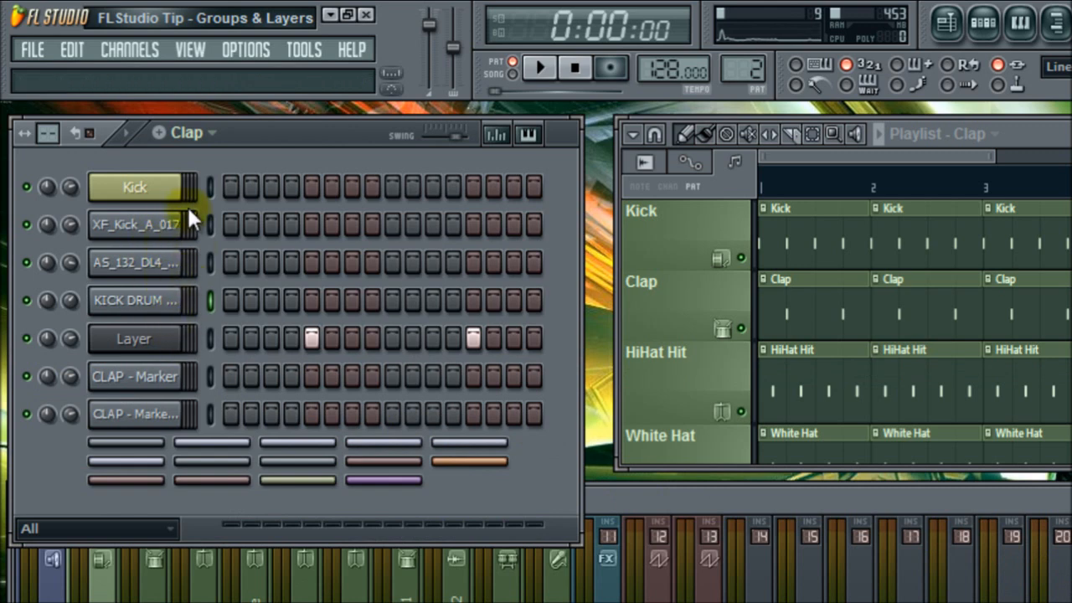
pyautogui.click(97, 527)
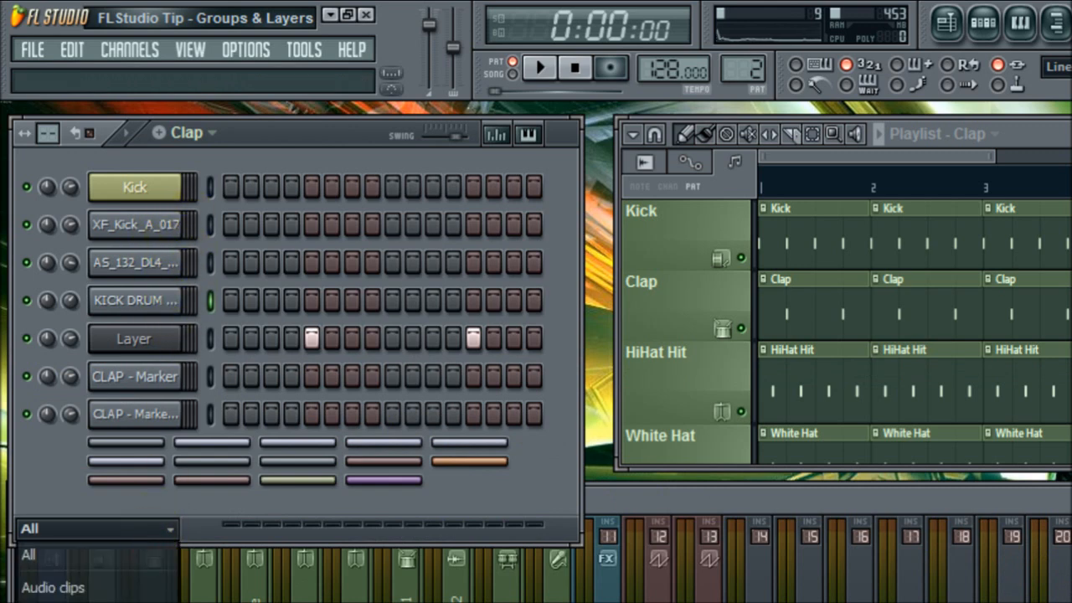